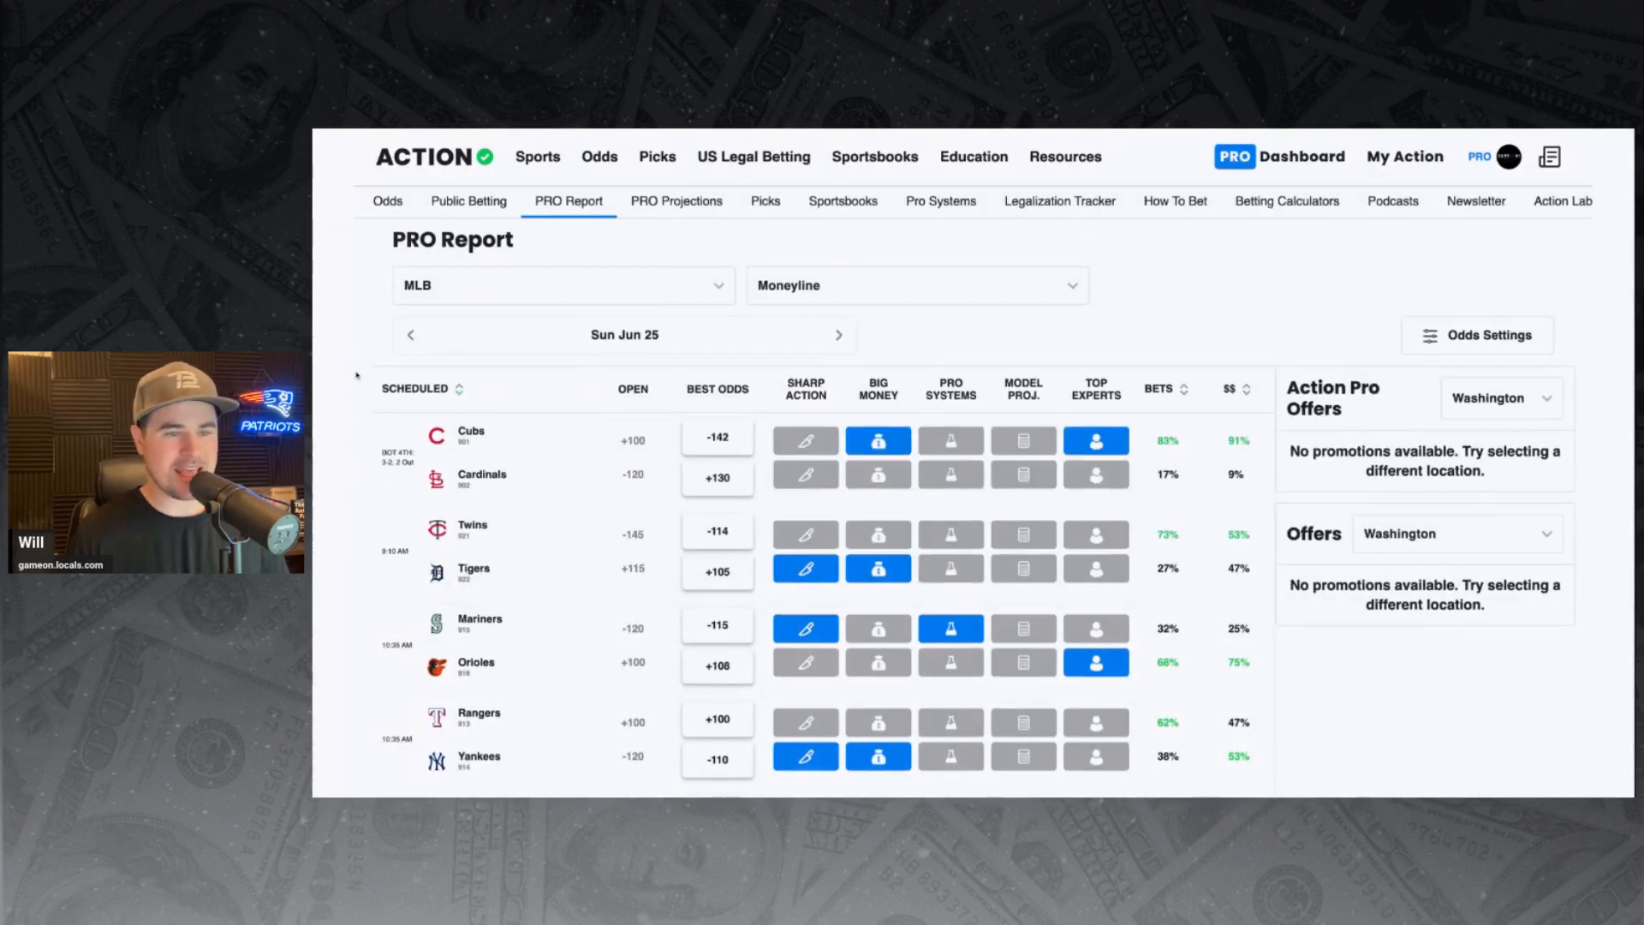
{"action": "scroll", "scroll_direction": "down", "scroll_amount": 3}
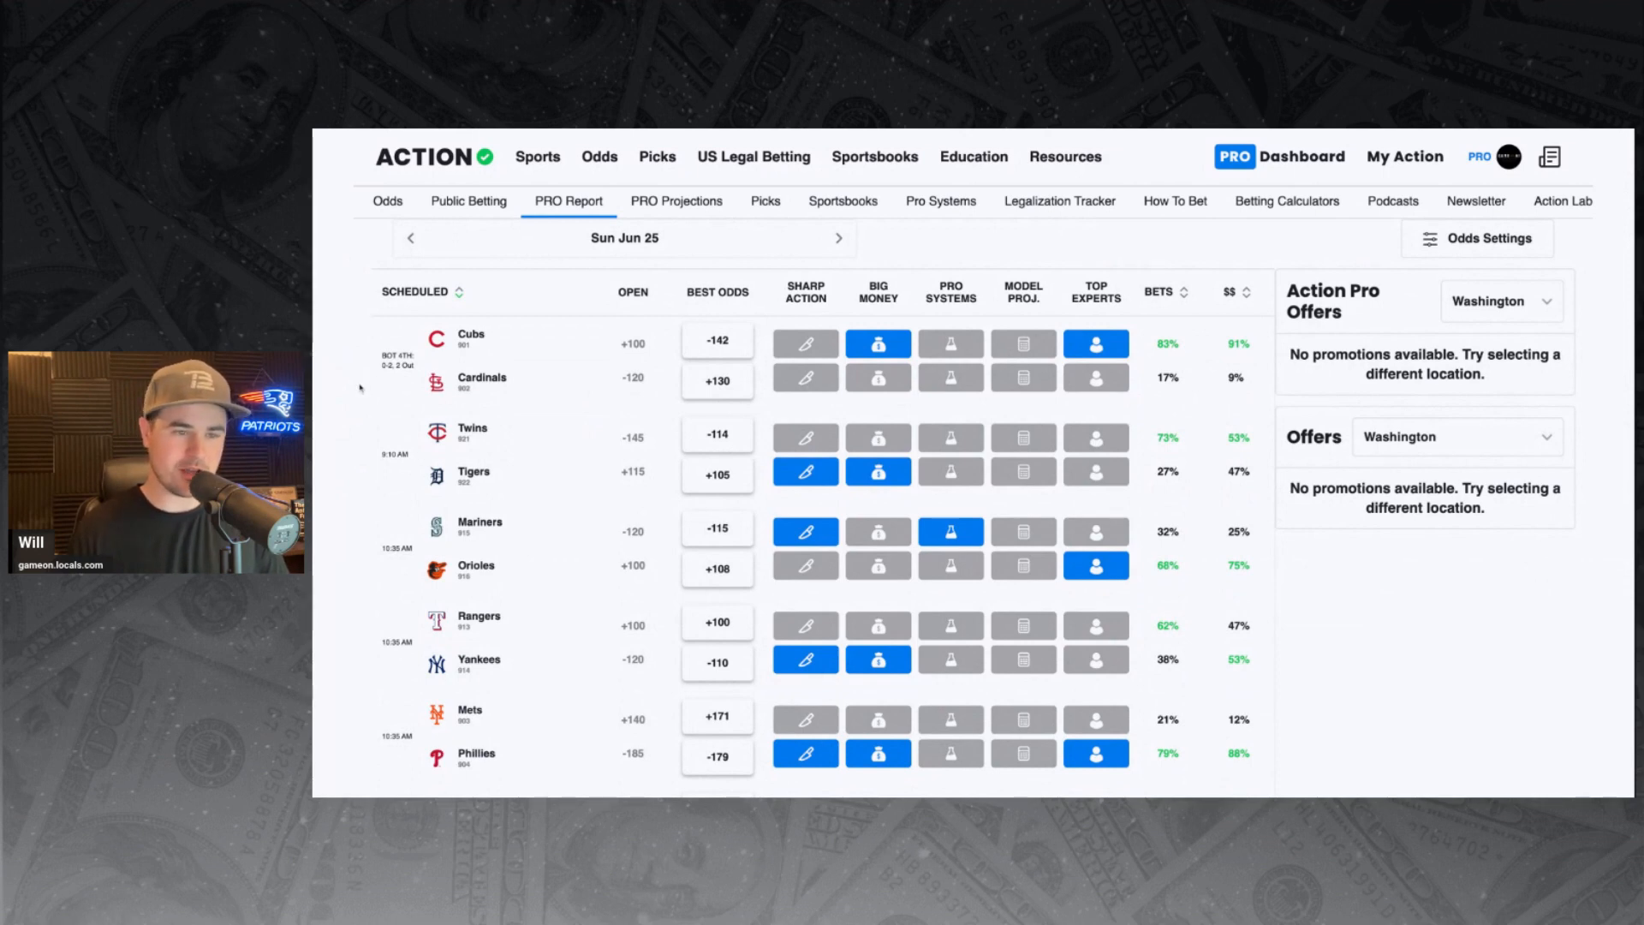
{"action": "scroll", "scroll_direction": "down", "scroll_amount": 3}
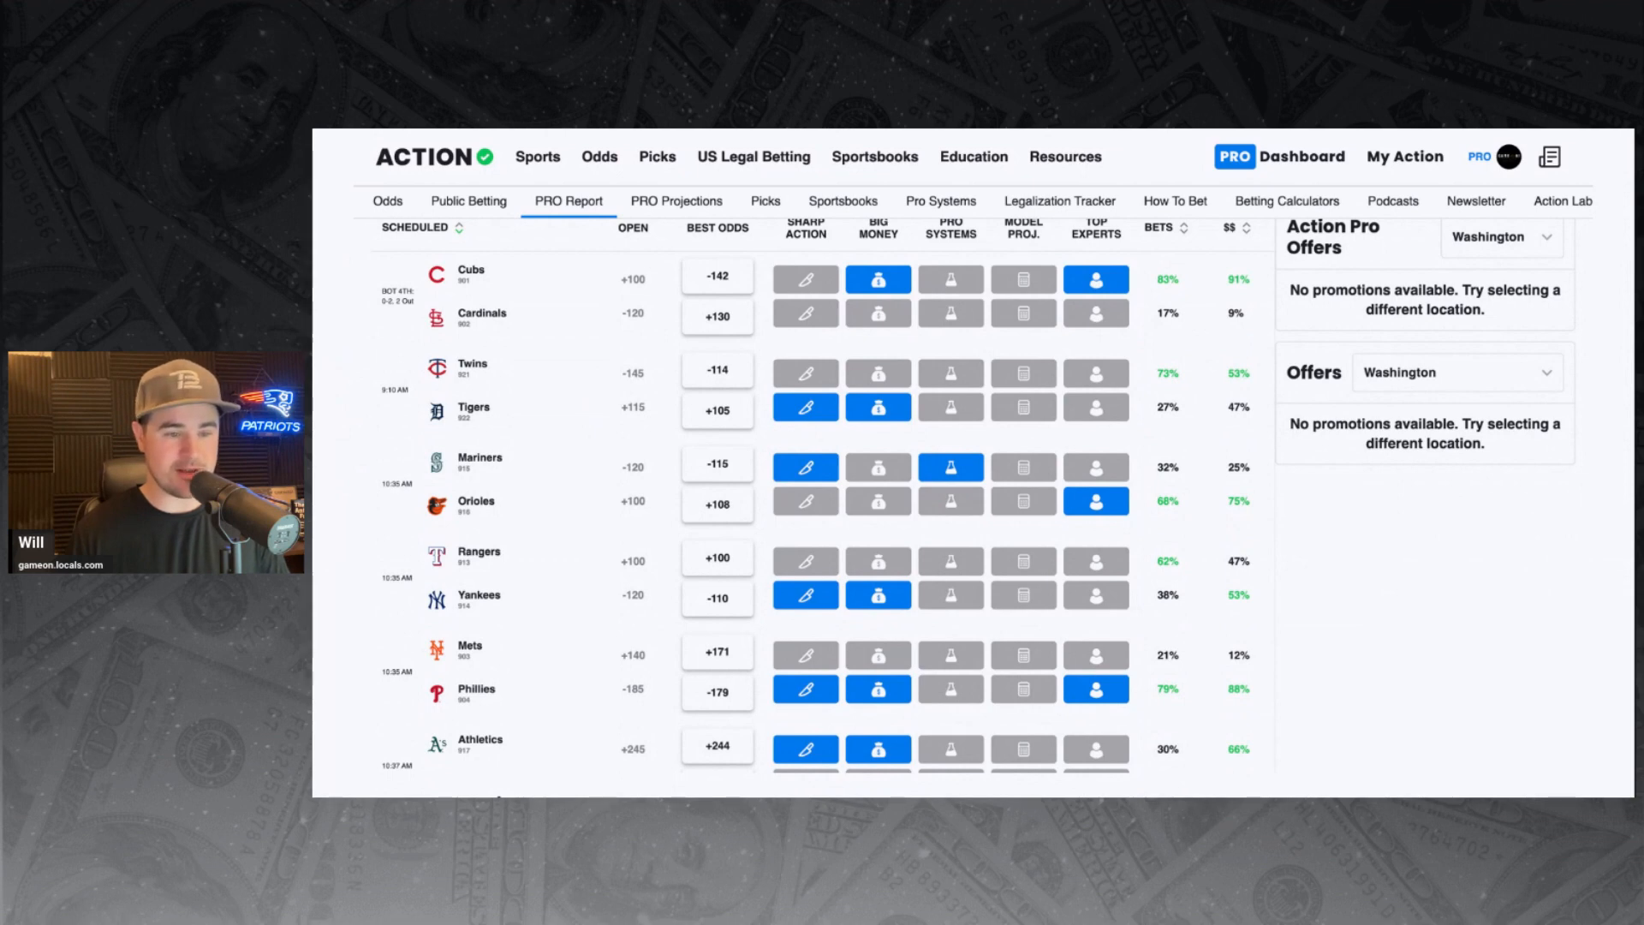
{"action": "scroll", "scroll_direction": "down", "scroll_amount": 3}
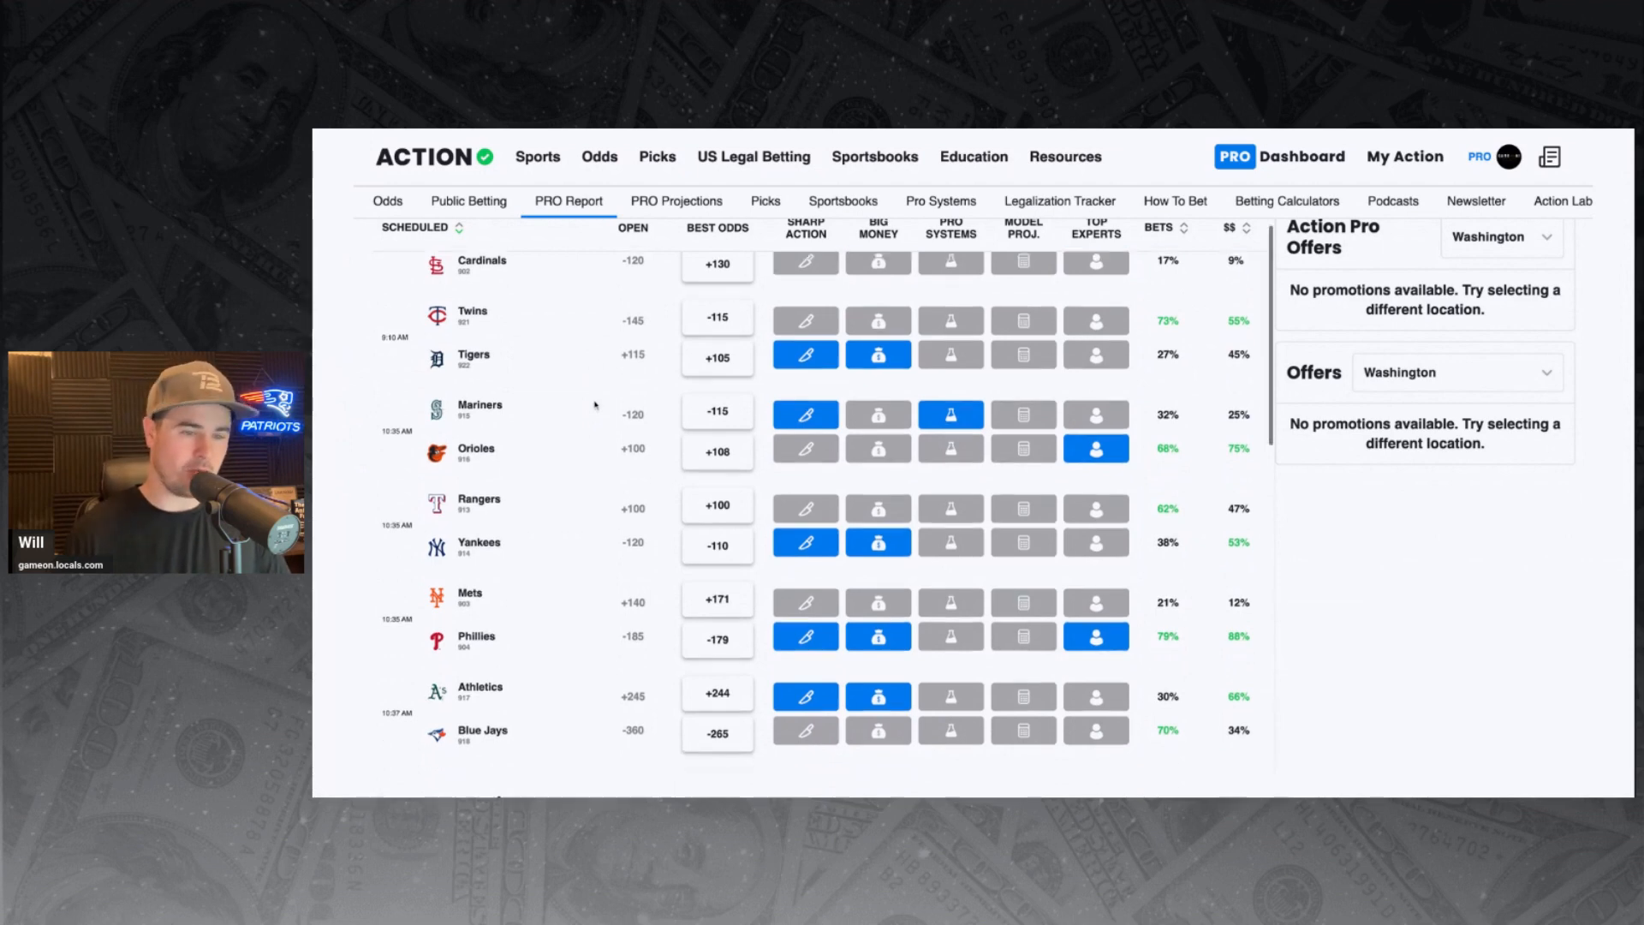
{"action": "scroll", "scroll_direction": "down", "scroll_amount": 3}
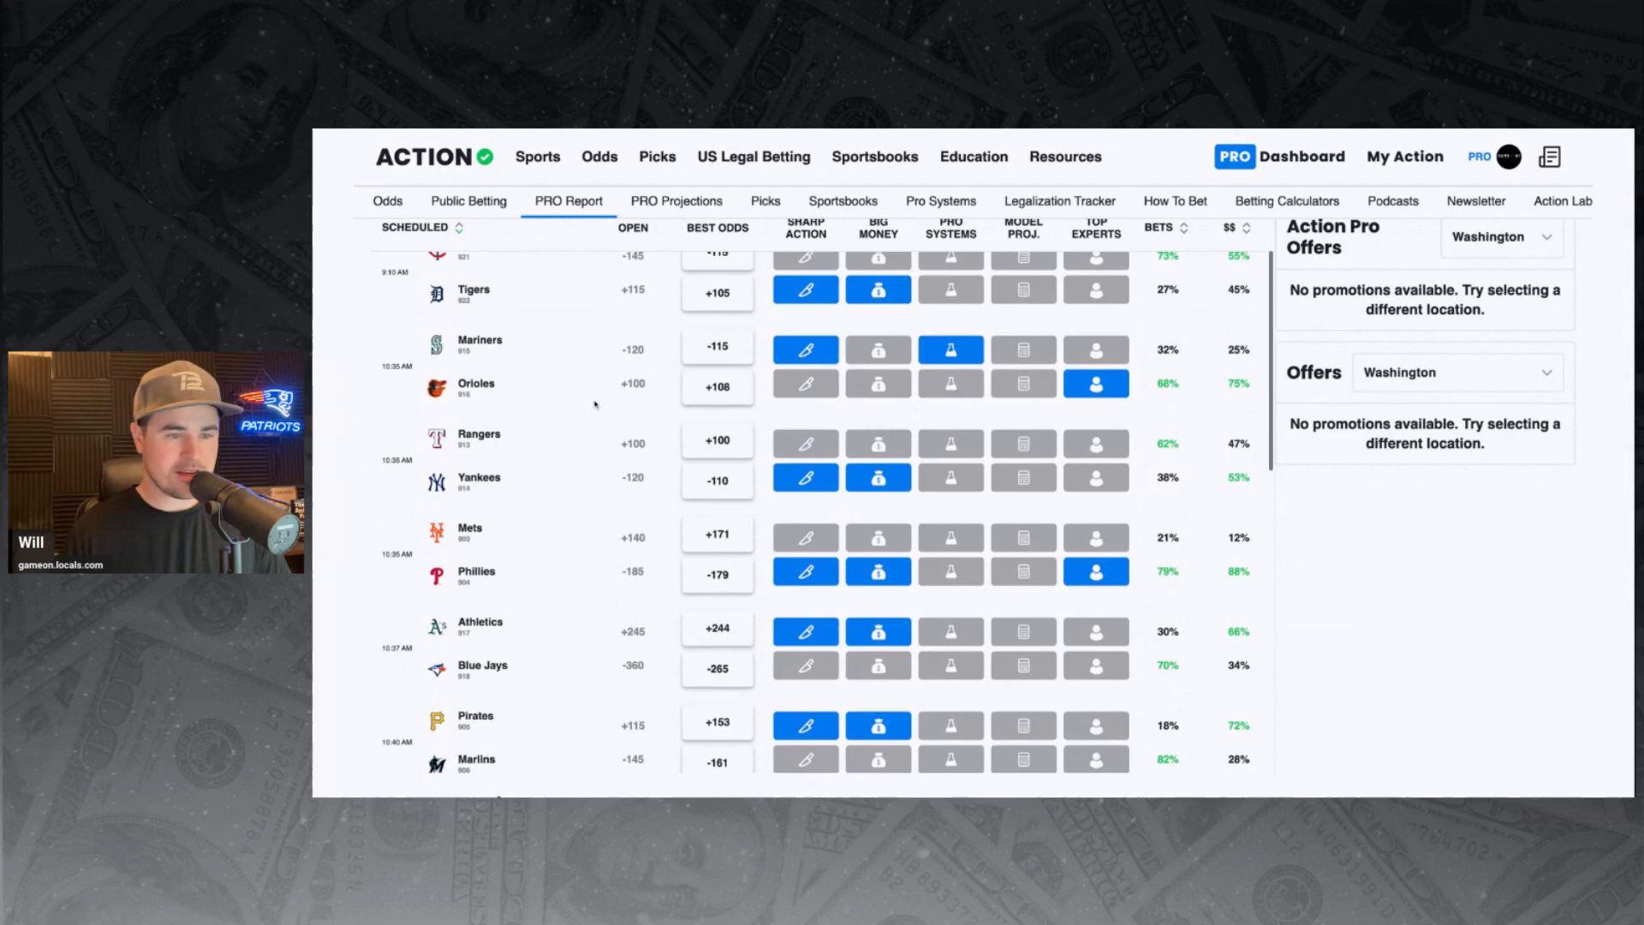
{"action": "scroll", "scroll_direction": "down", "scroll_amount": 3}
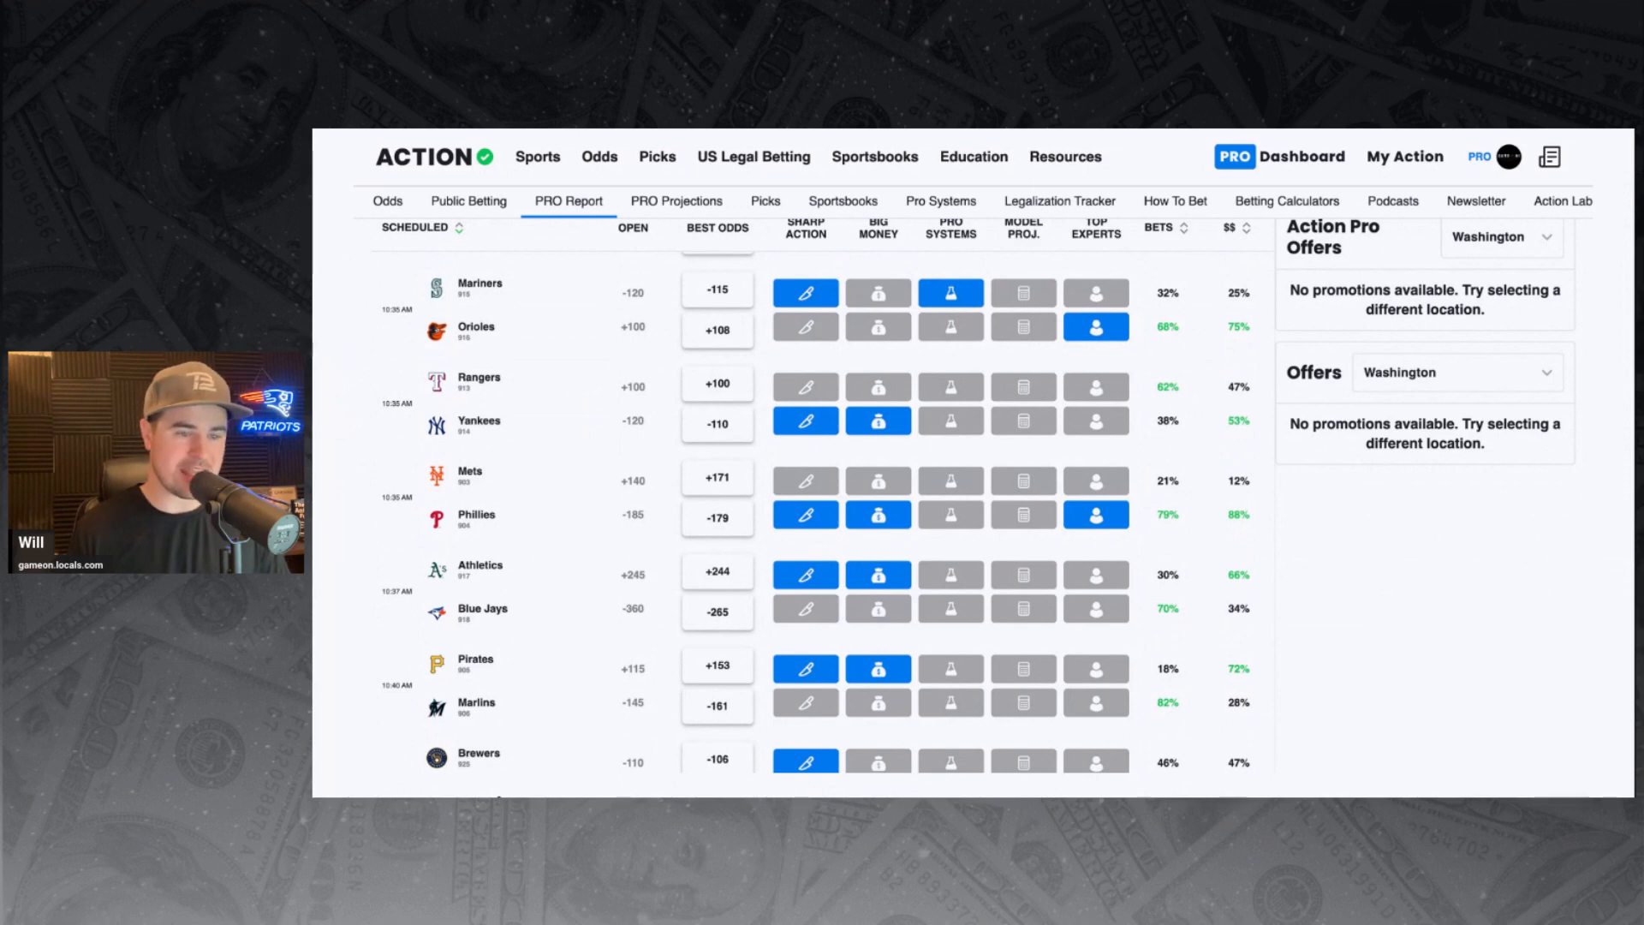
{"action": "scroll", "scroll_direction": "down", "scroll_amount": 3}
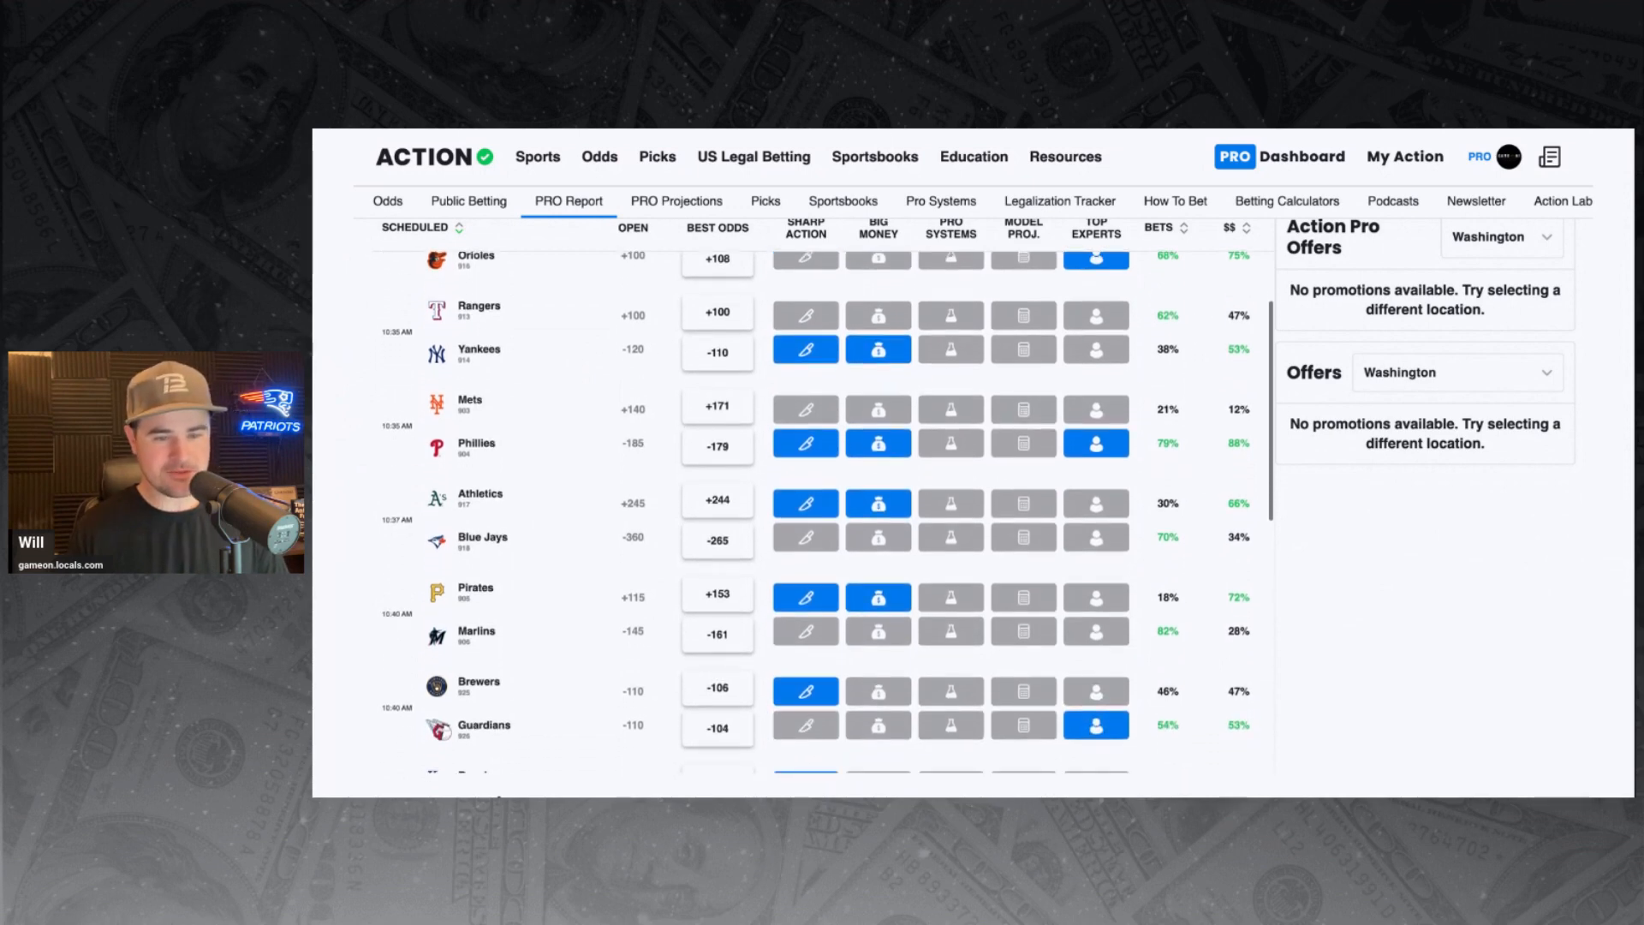
{"action": "scroll", "scroll_direction": "down", "scroll_amount": 3}
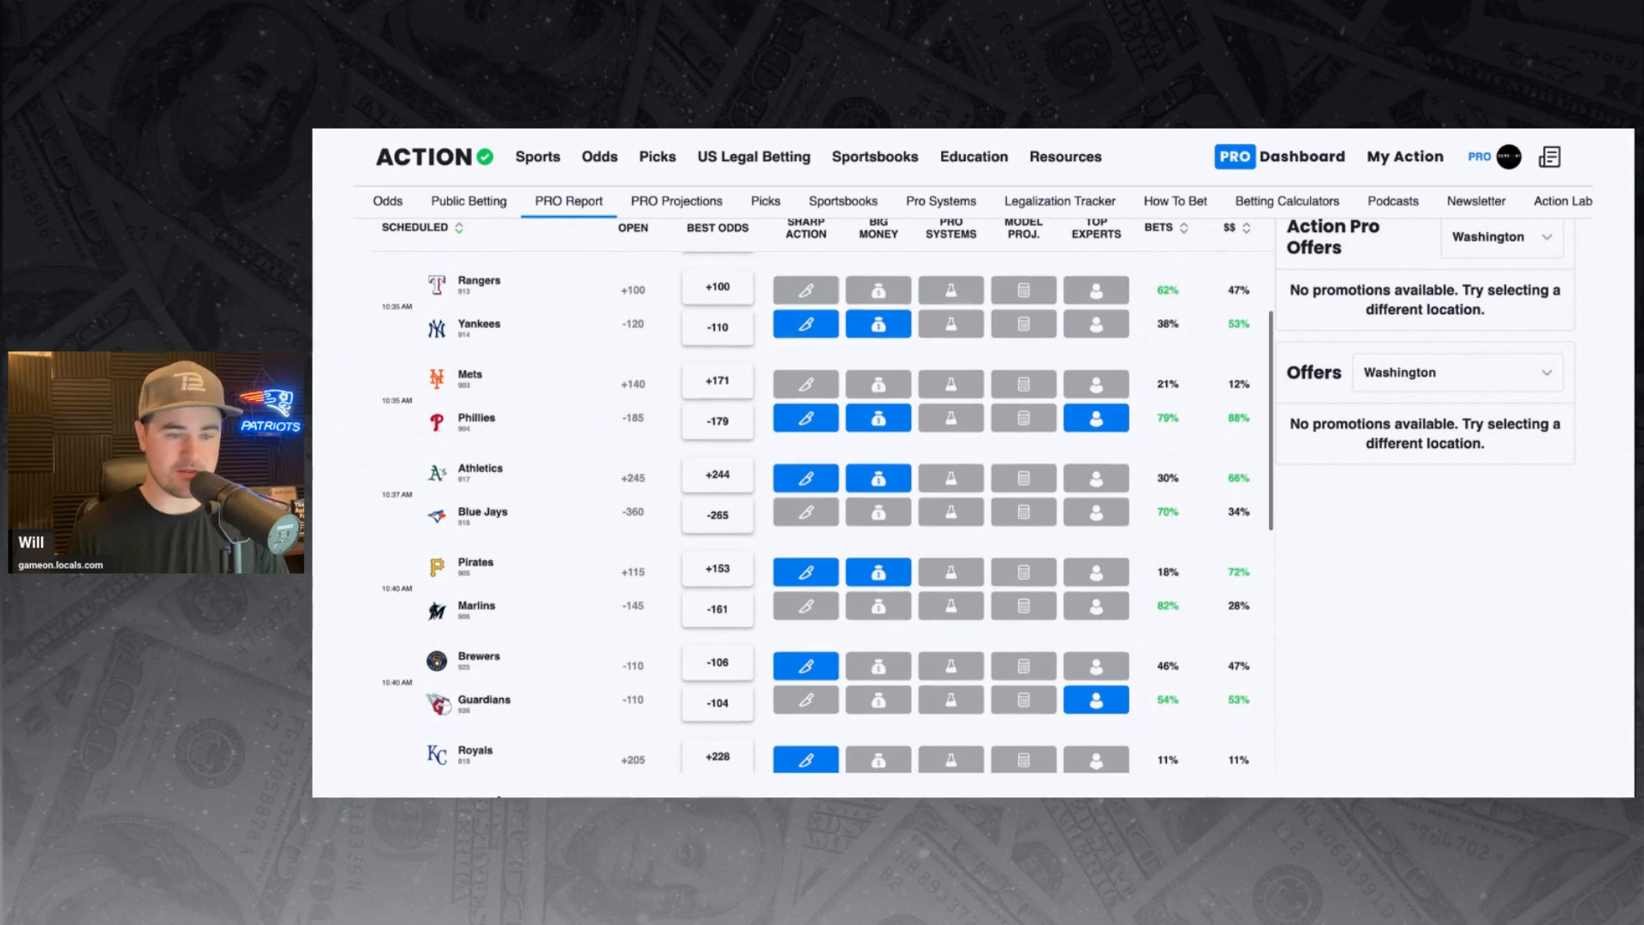
{"action": "scroll", "scroll_direction": "down", "scroll_amount": 3}
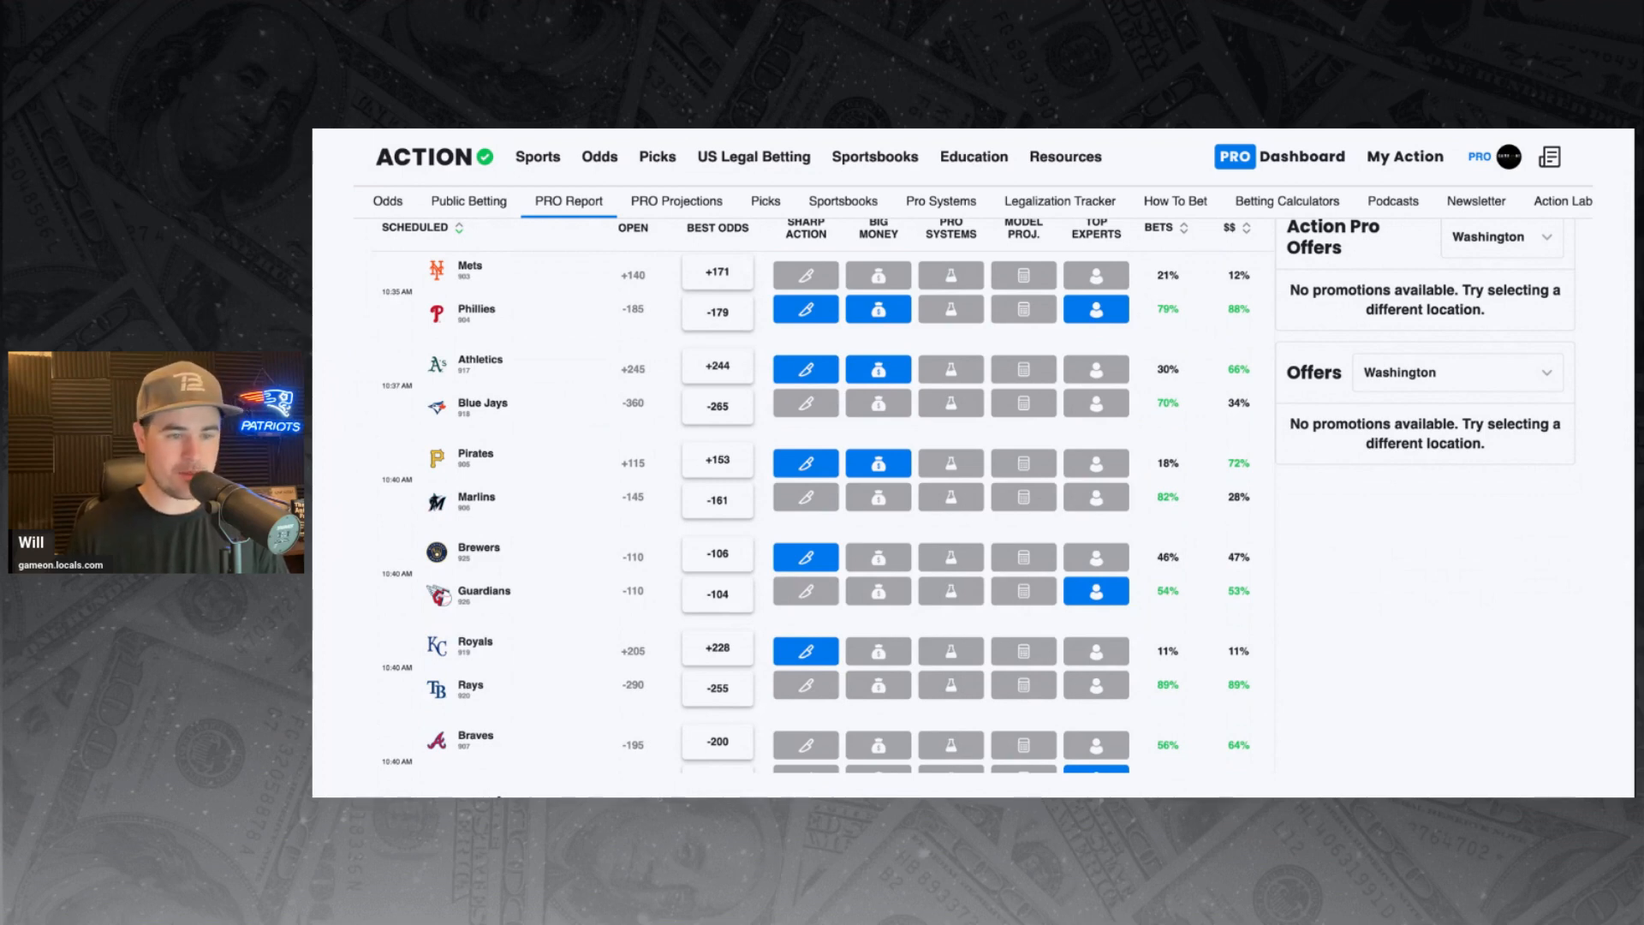
{"action": "scroll", "scroll_direction": "down", "scroll_amount": 3}
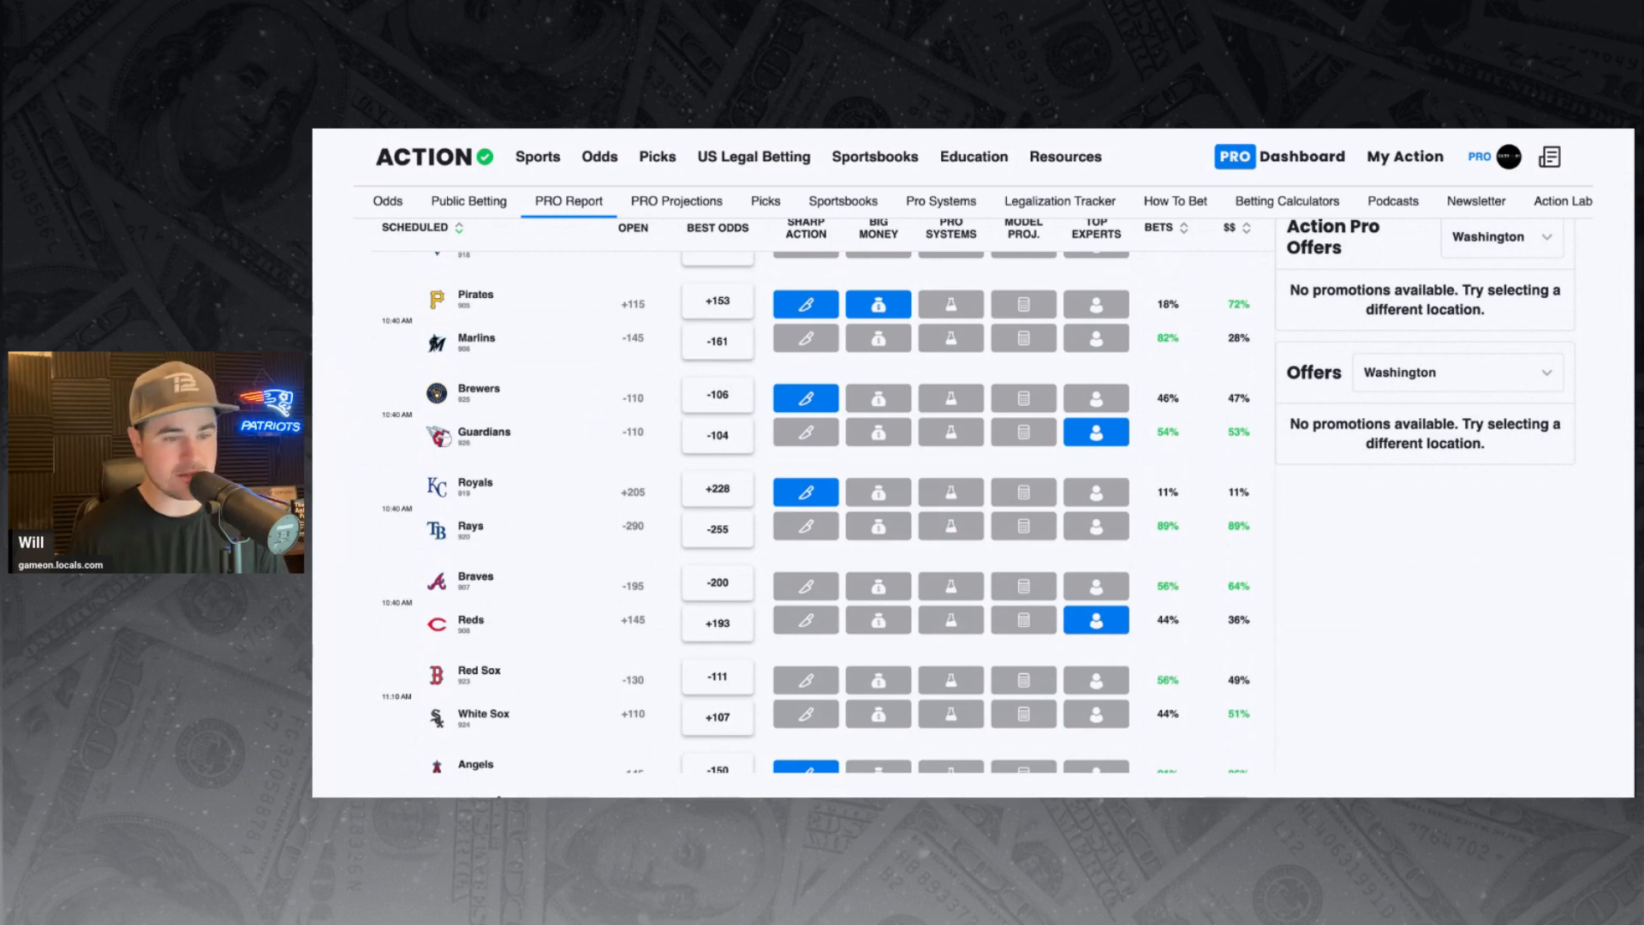
{"action": "scroll", "scroll_direction": "down", "scroll_amount": 3}
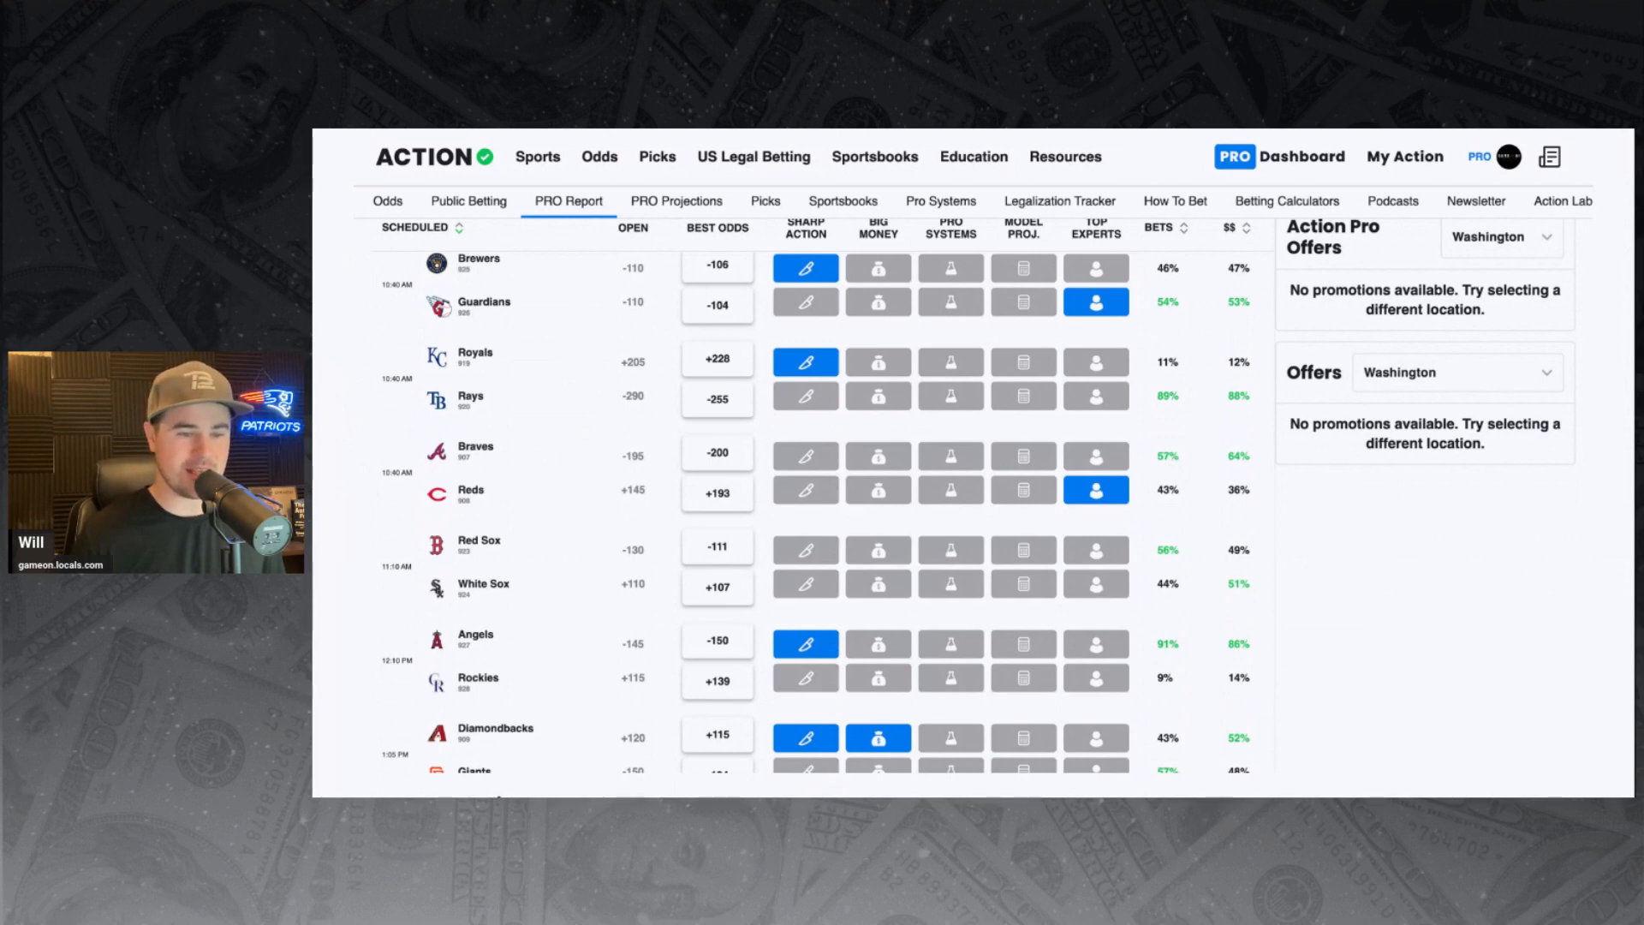
{"action": "scroll", "scroll_direction": "down", "scroll_amount": 3}
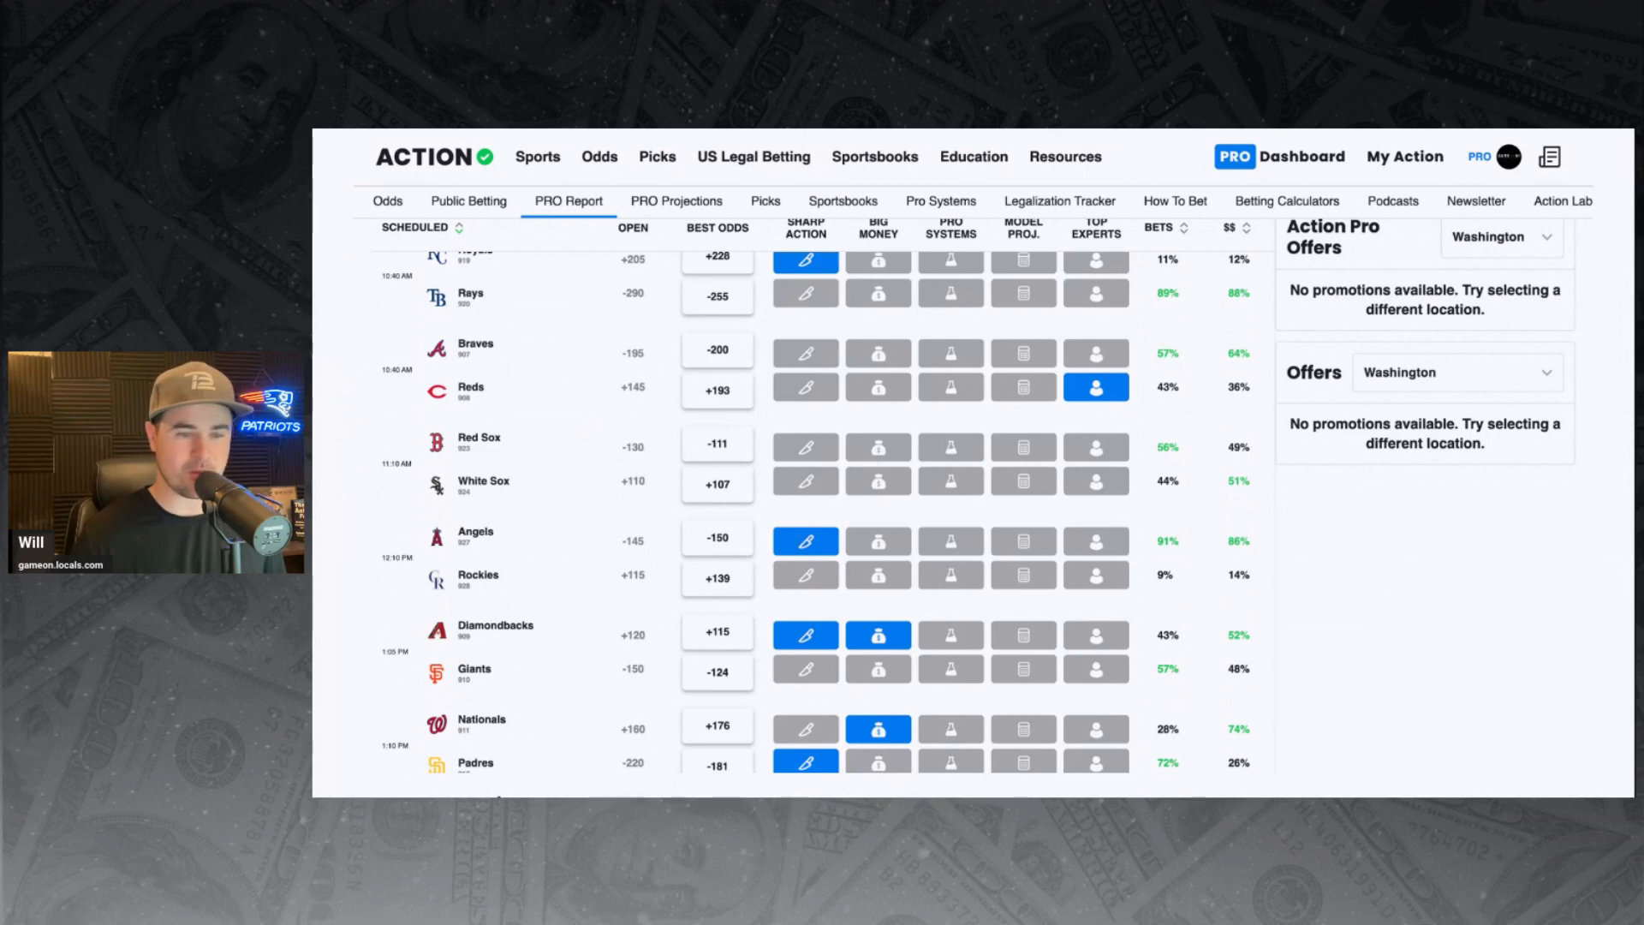
{"action": "scroll", "scroll_direction": "down", "scroll_amount": 3}
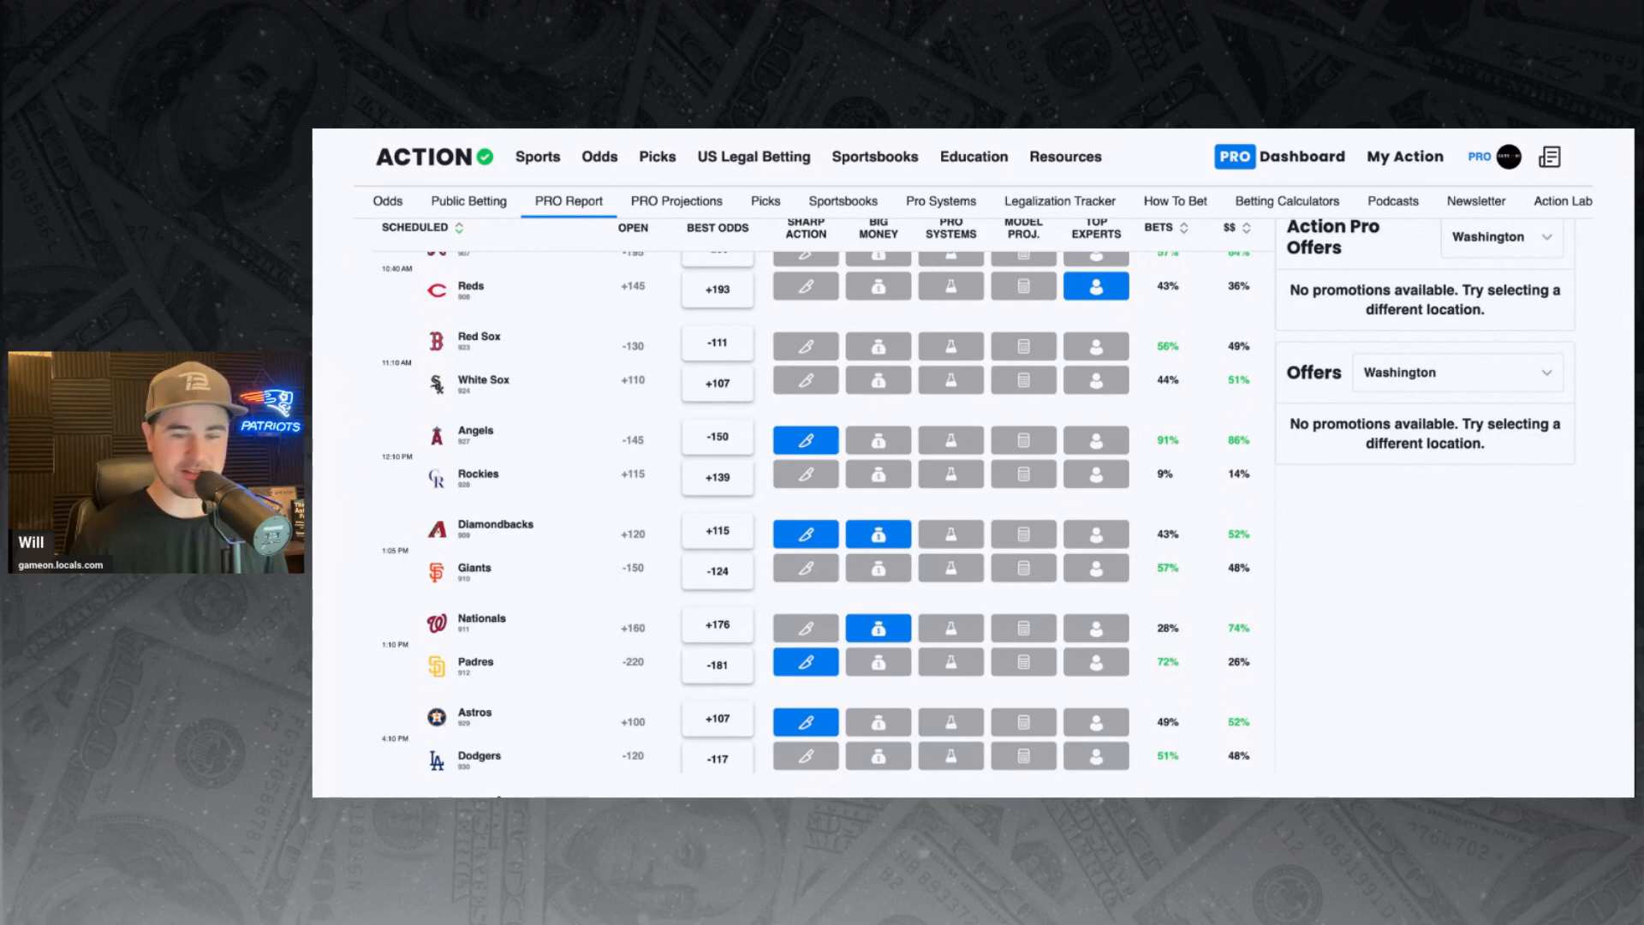
{"action": "scroll", "scroll_direction": "down", "scroll_amount": 3}
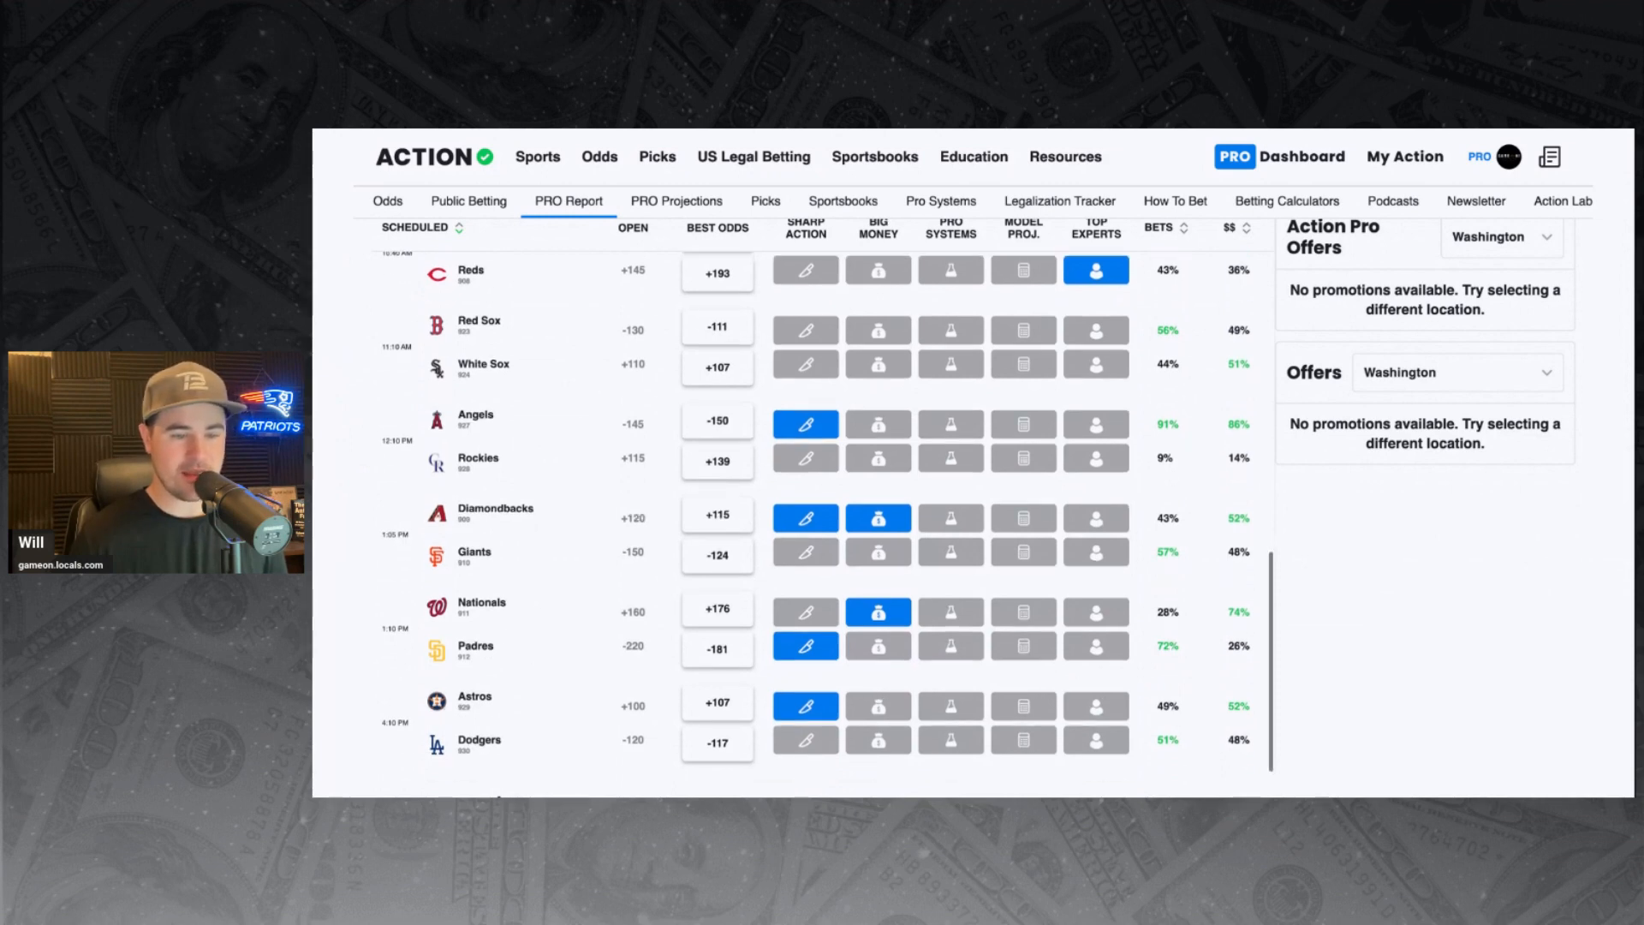
{"action": "scroll", "scroll_direction": "down", "scroll_amount": 3}
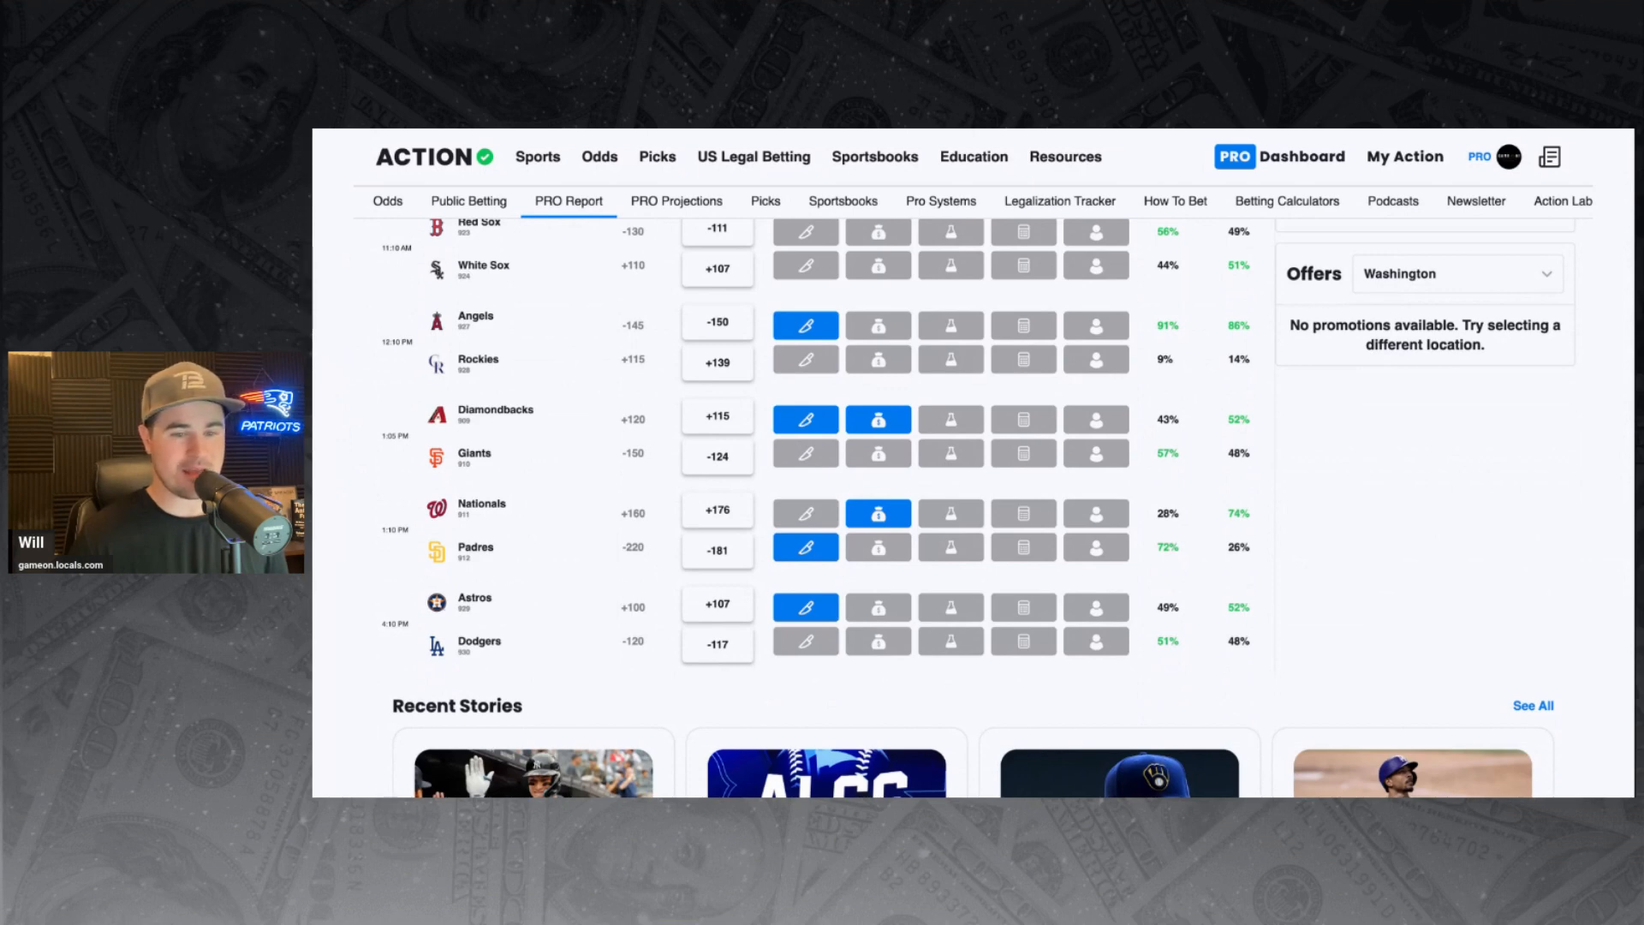
{"action": "scroll", "scroll_direction": "down", "scroll_amount": 3}
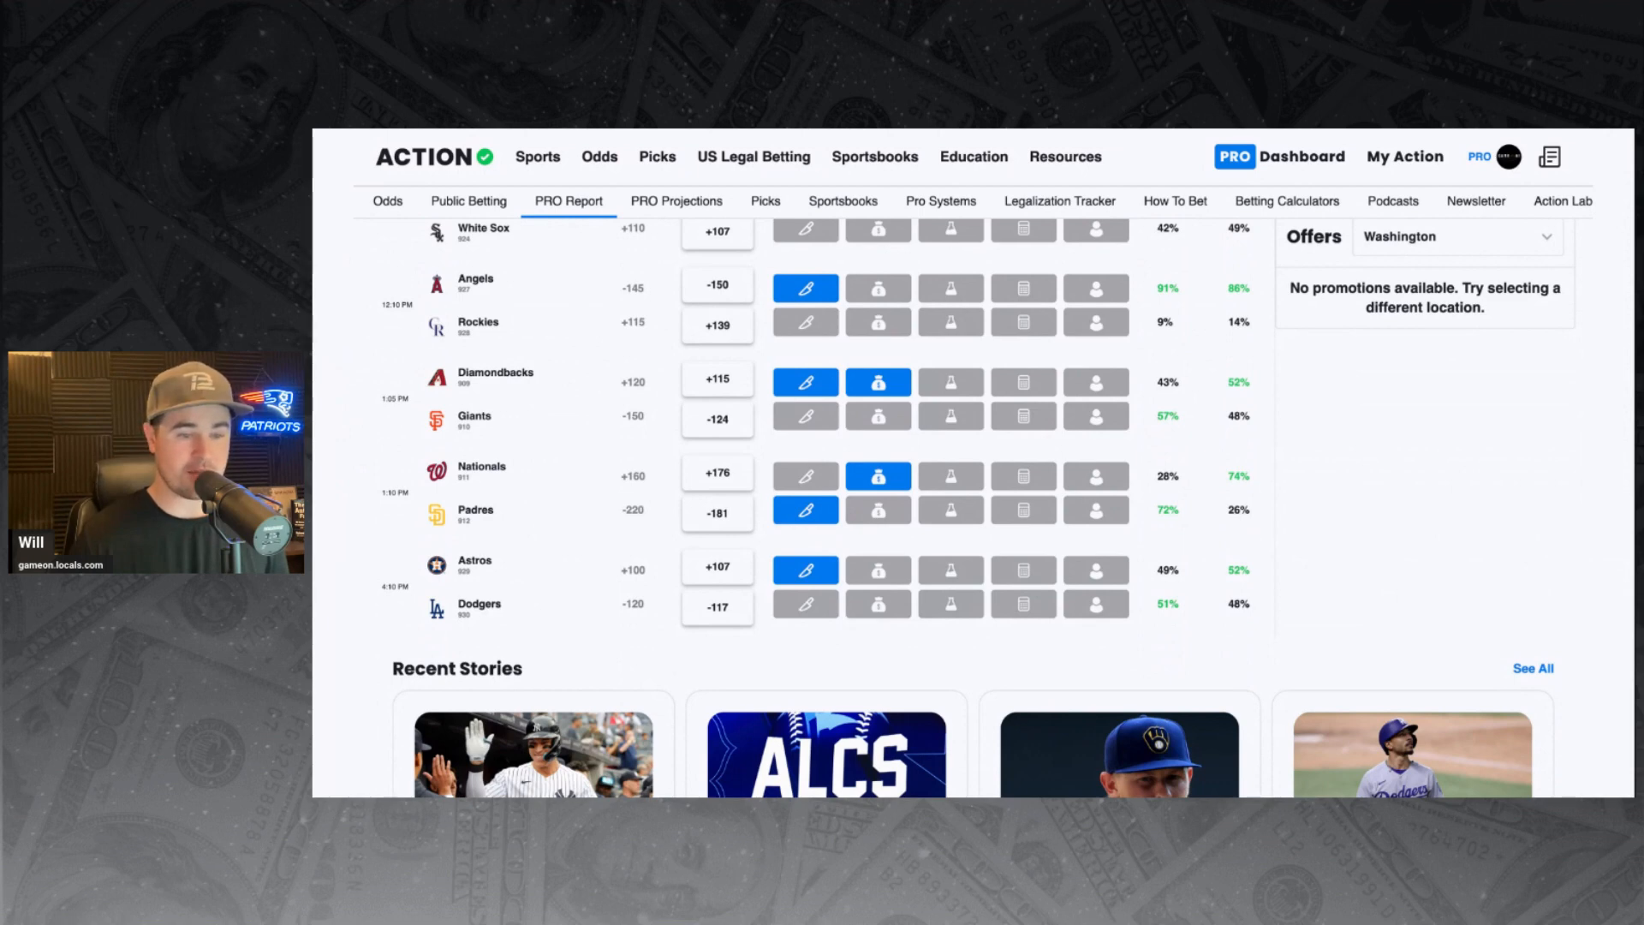
{"action": "scroll", "scroll_direction": "down", "scroll_amount": 3}
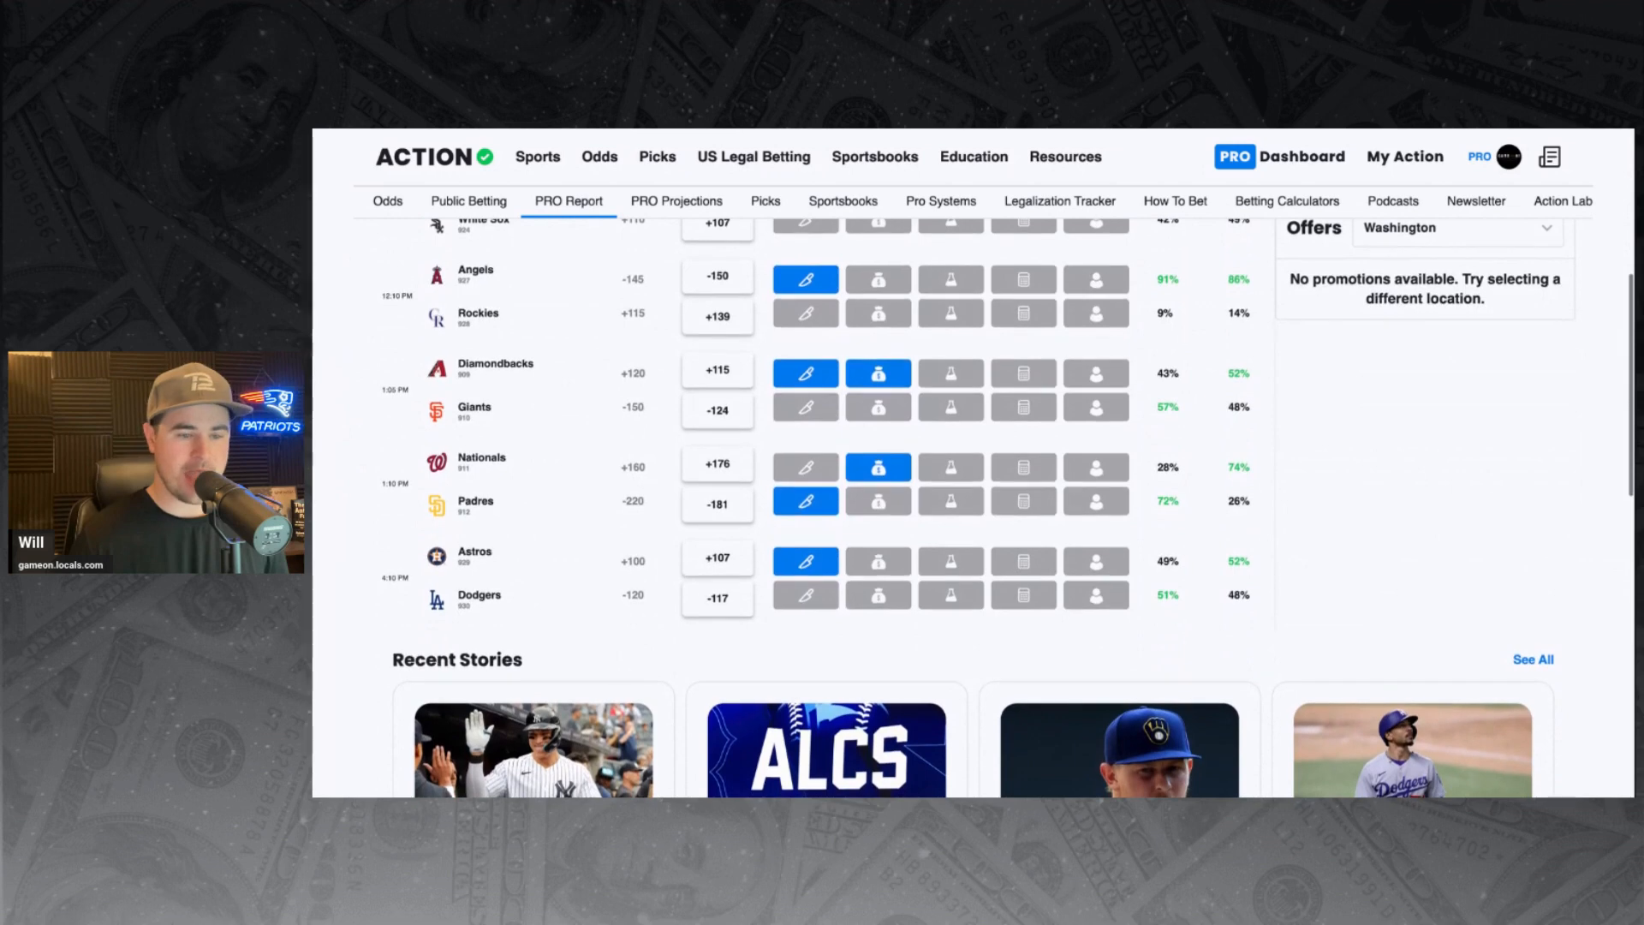